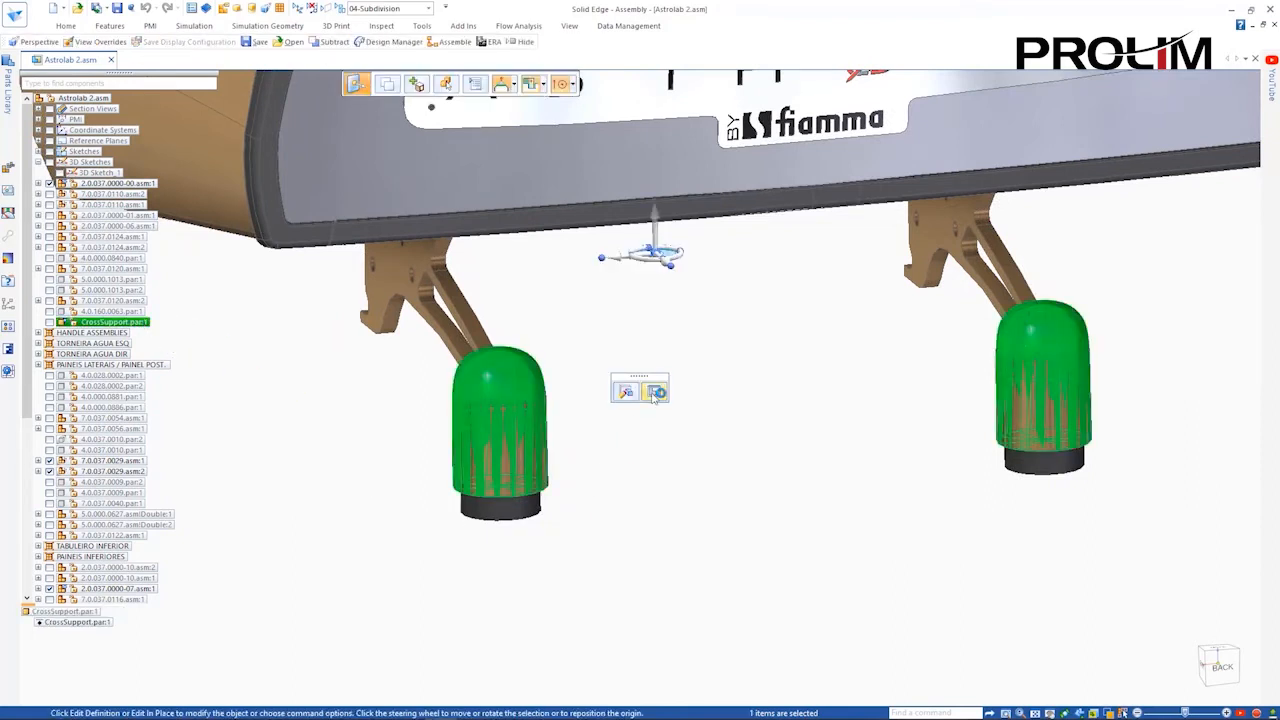
# Edit the CrossSupport part in place and pick its cage vertices along the bar.
pyautogui.click(656, 390)
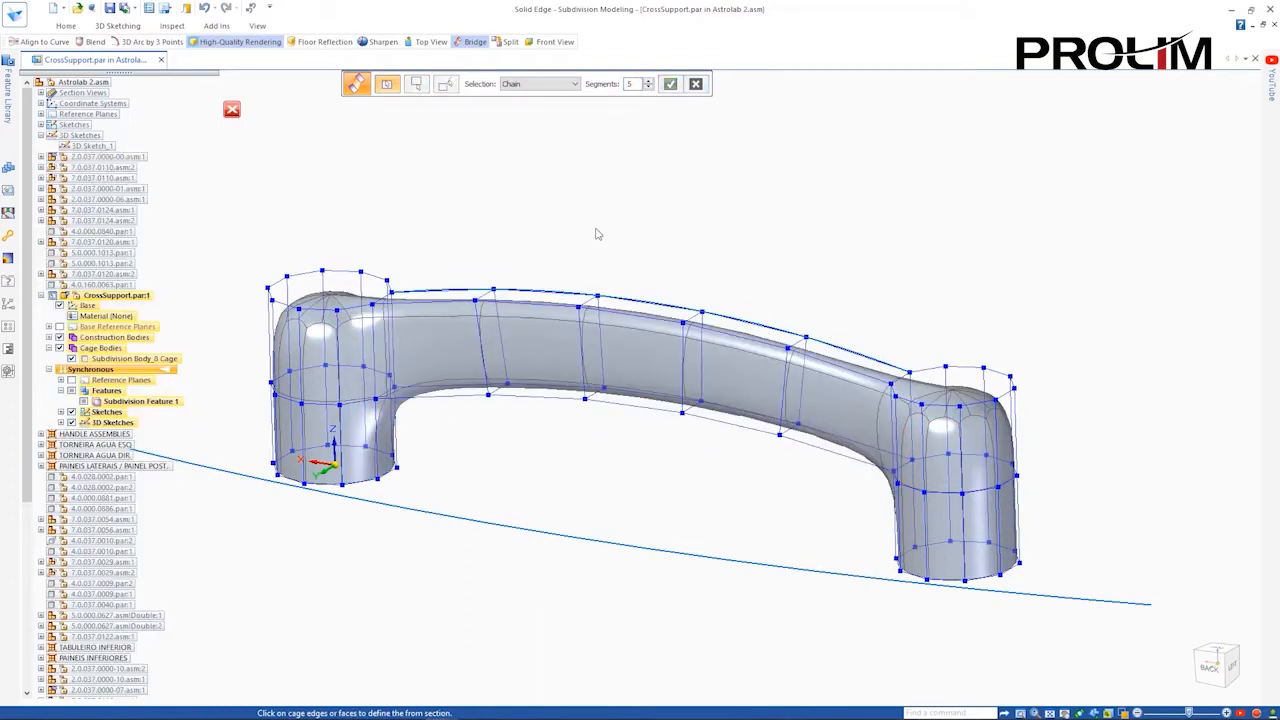
pyautogui.click(696, 84)
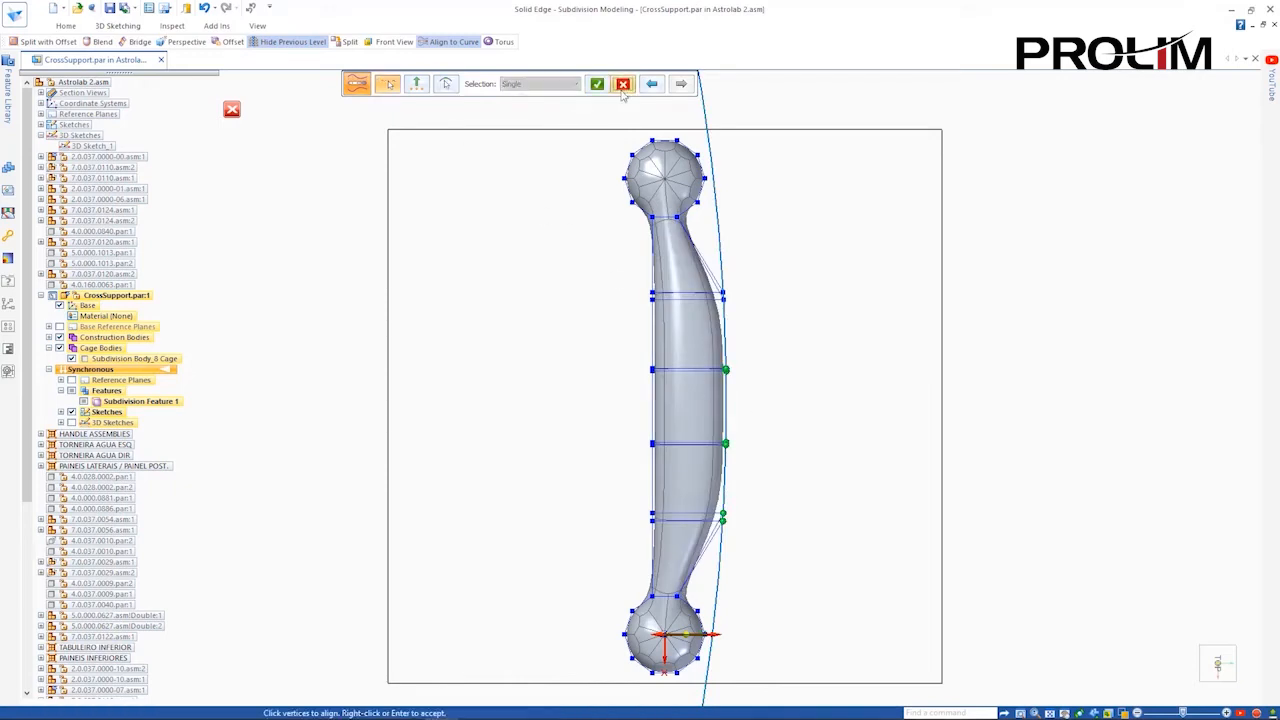
# Accept Align to Curve so the bar's cage vertices follow the guide curve.
pyautogui.click(596, 84)
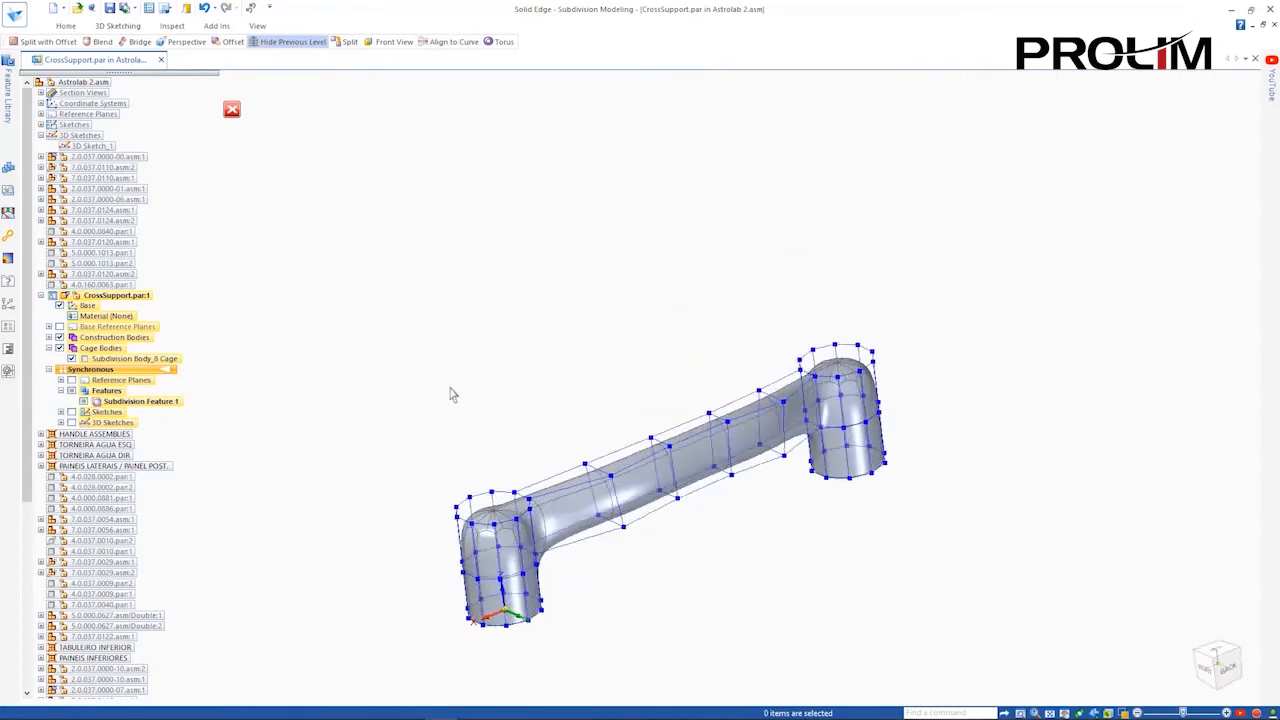
# Split the cross-support cage faces for finer shape control.
pyautogui.click(452, 56)
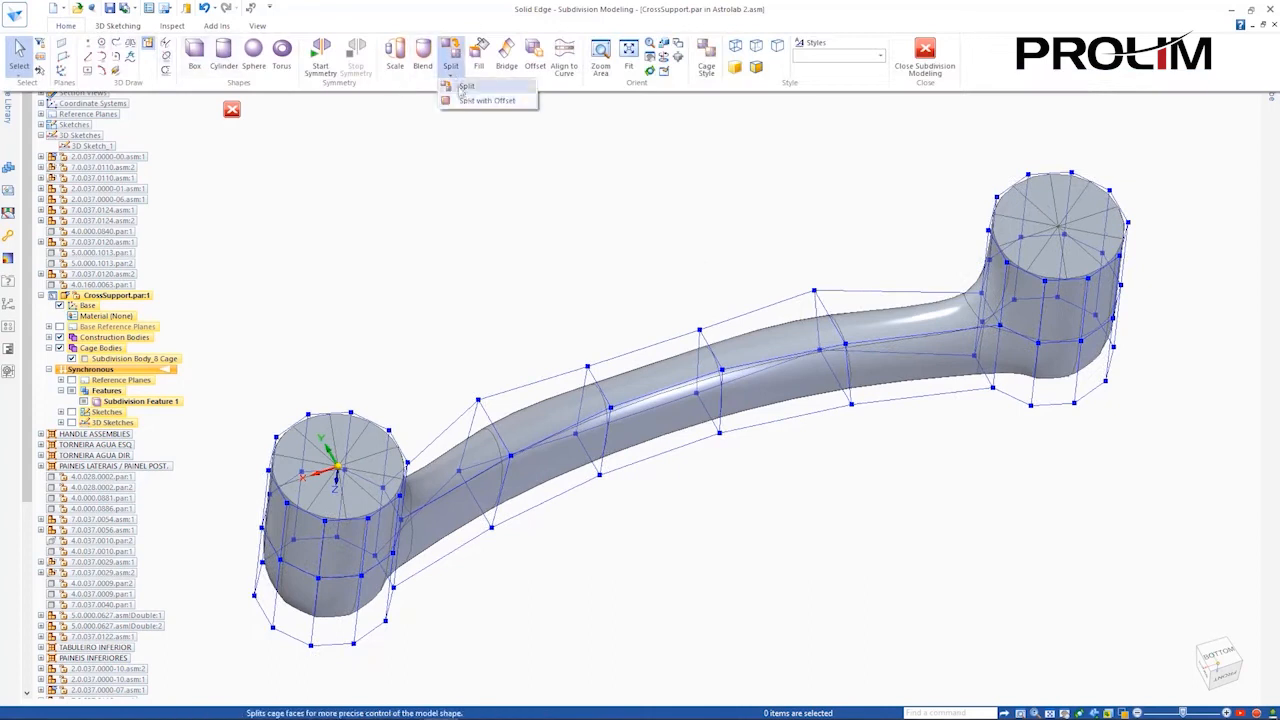
pyautogui.click(488, 100)
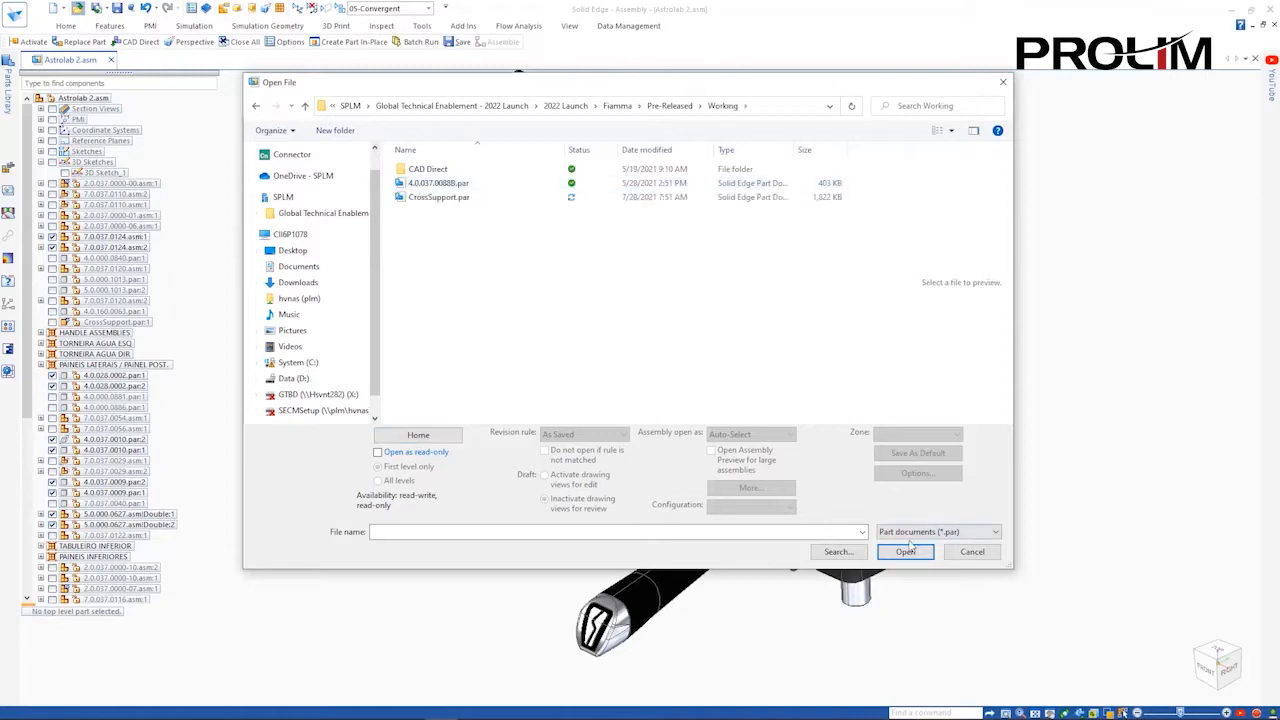
# Open Convergent.par and start region detection on the faceted lever.
pyautogui.click(904, 552)
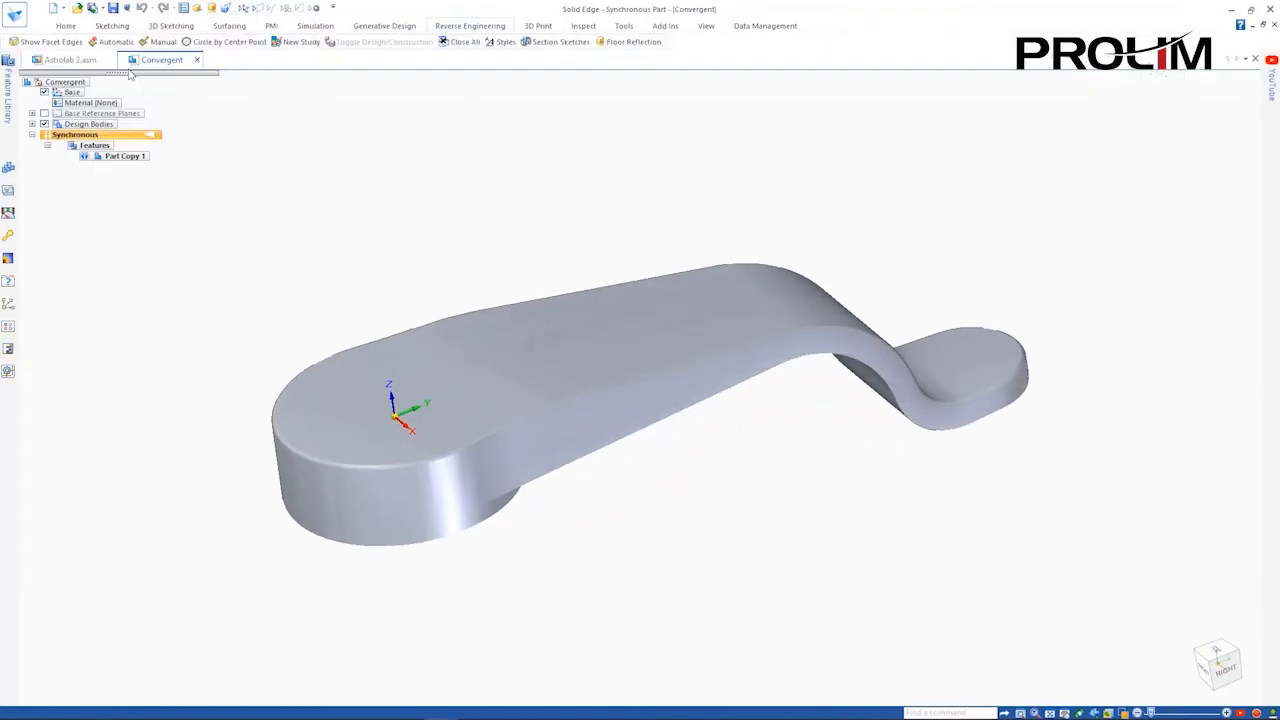
pyautogui.click(528, 42)
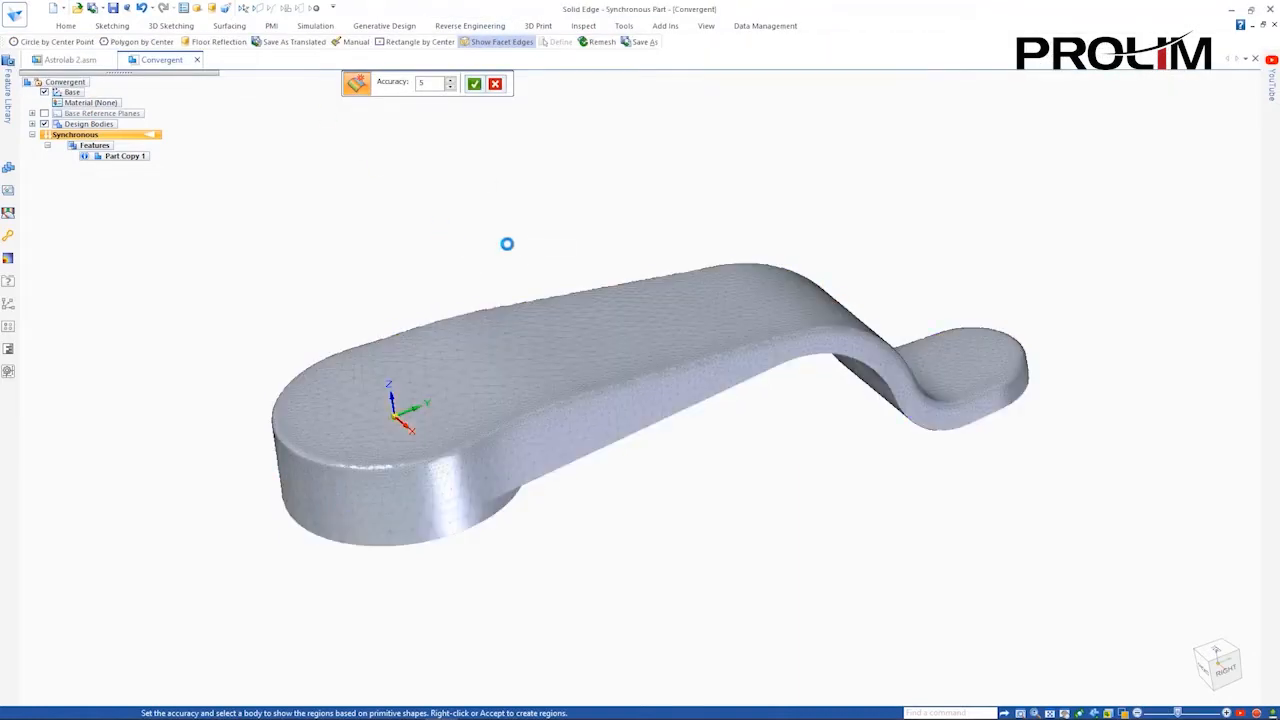
# Accept the region detection accuracy on the lever.
pyautogui.click(474, 84)
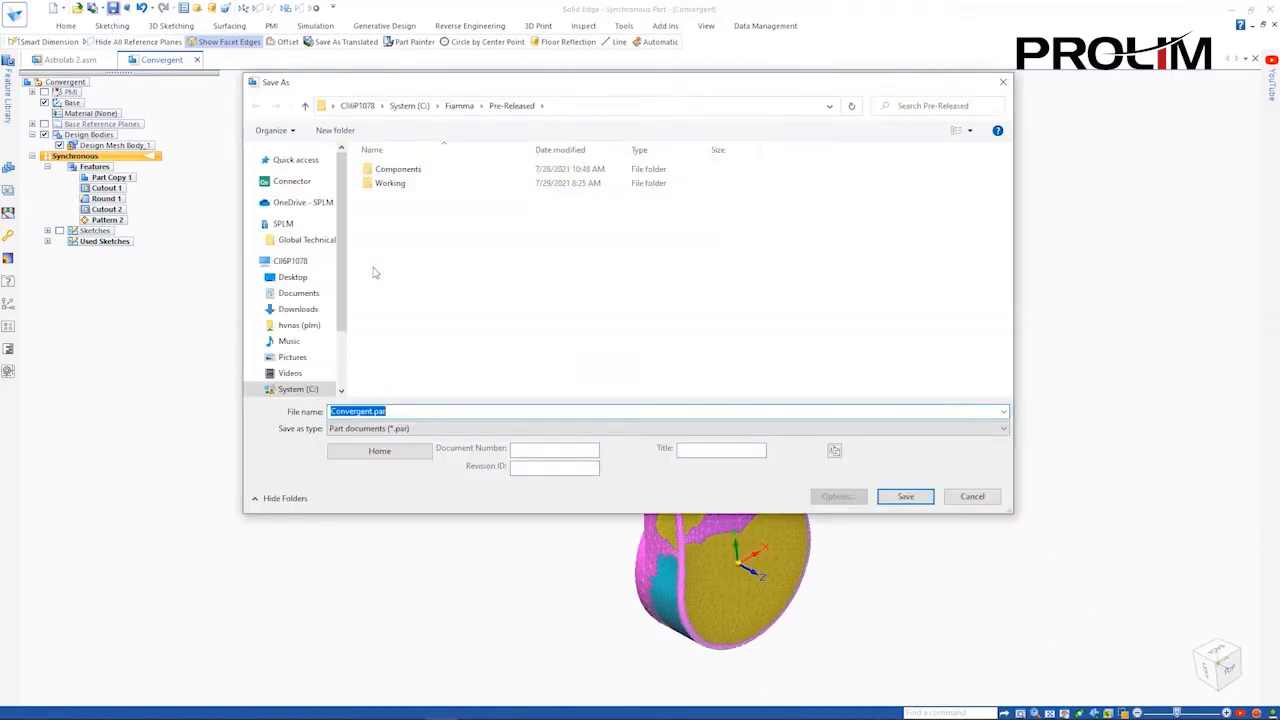
# Save the lever, place it in Astrolab 2.asm on the group head, then open the portafilter drawing.
pyautogui.click(904, 496)
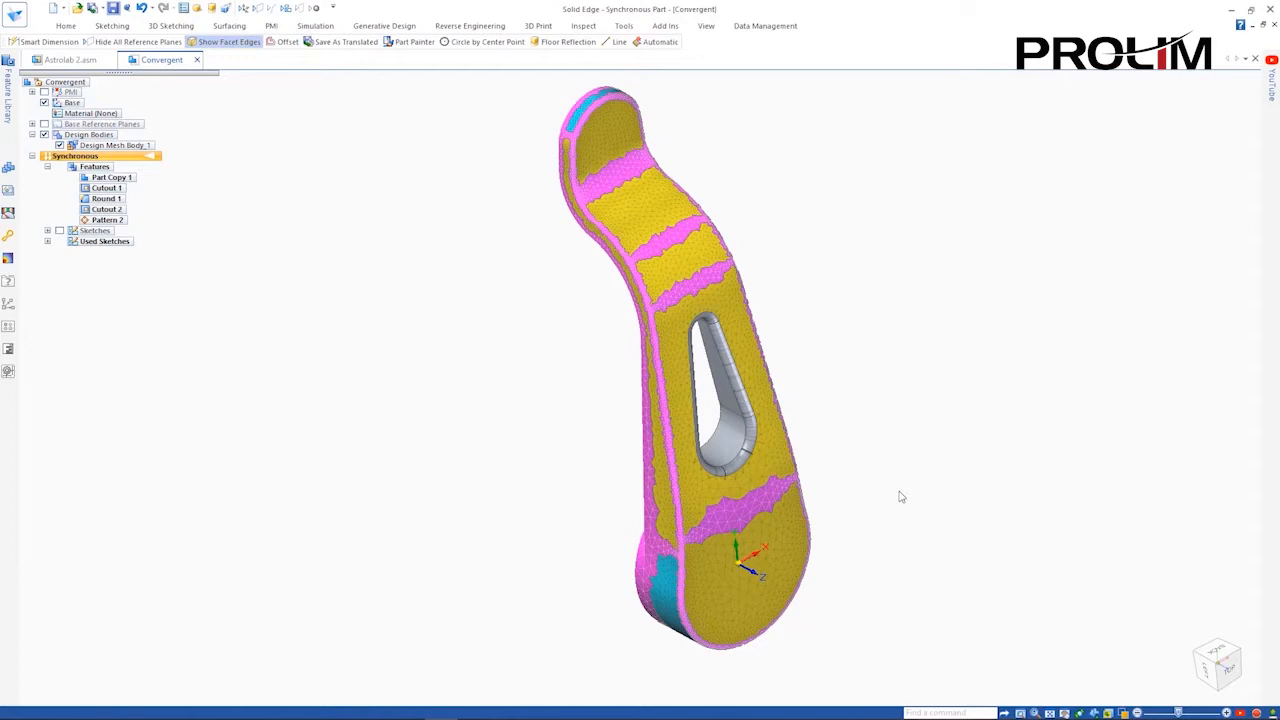
pyautogui.click(70, 60)
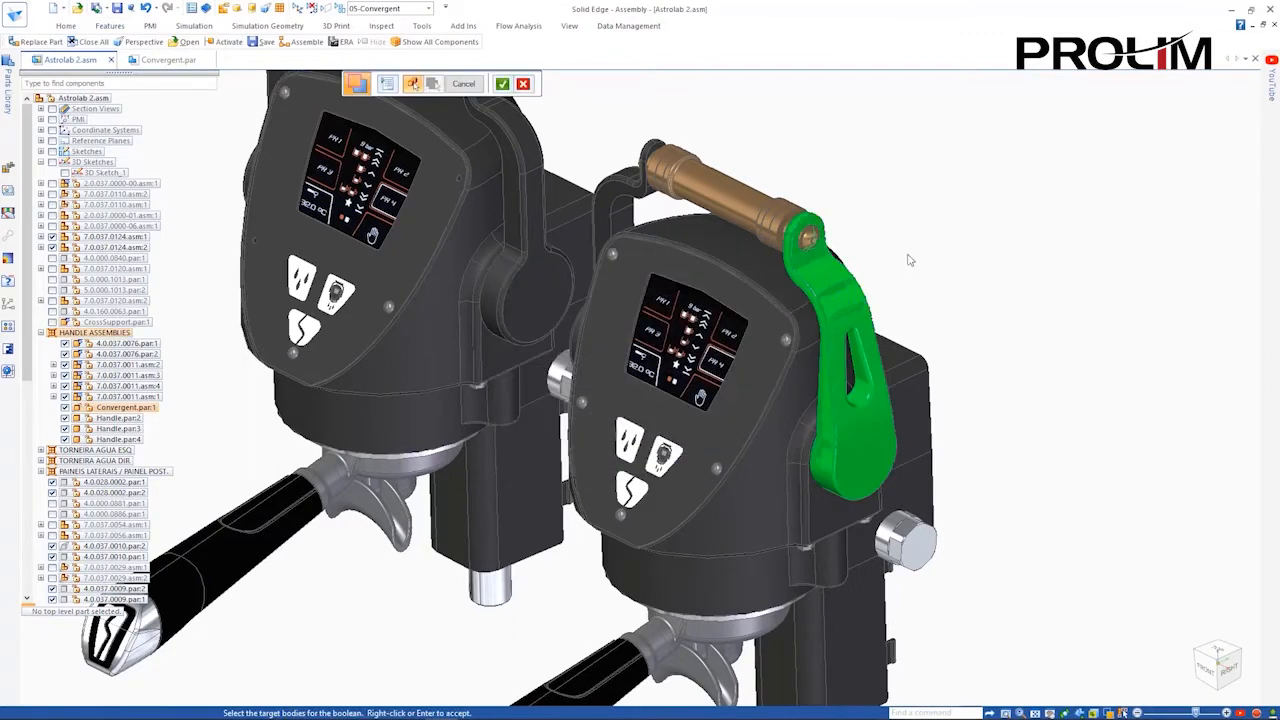
pyautogui.click(850, 350)
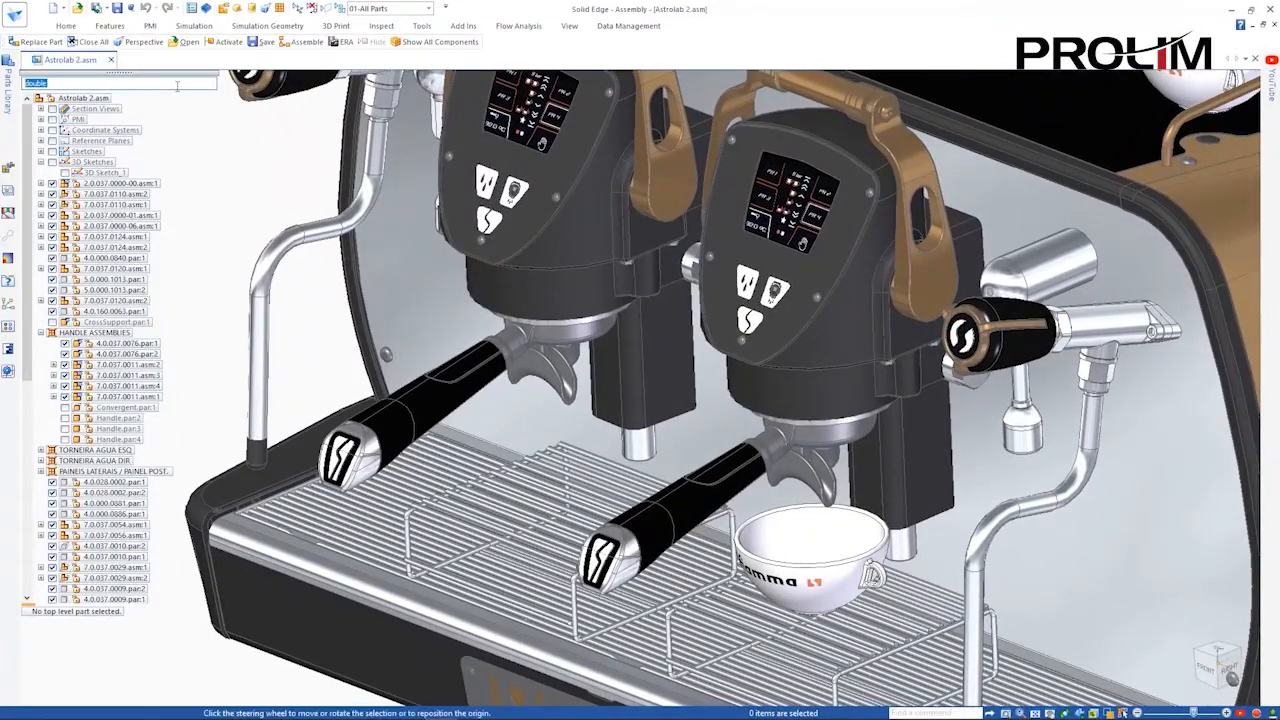
pyautogui.doubleClick(116, 576)
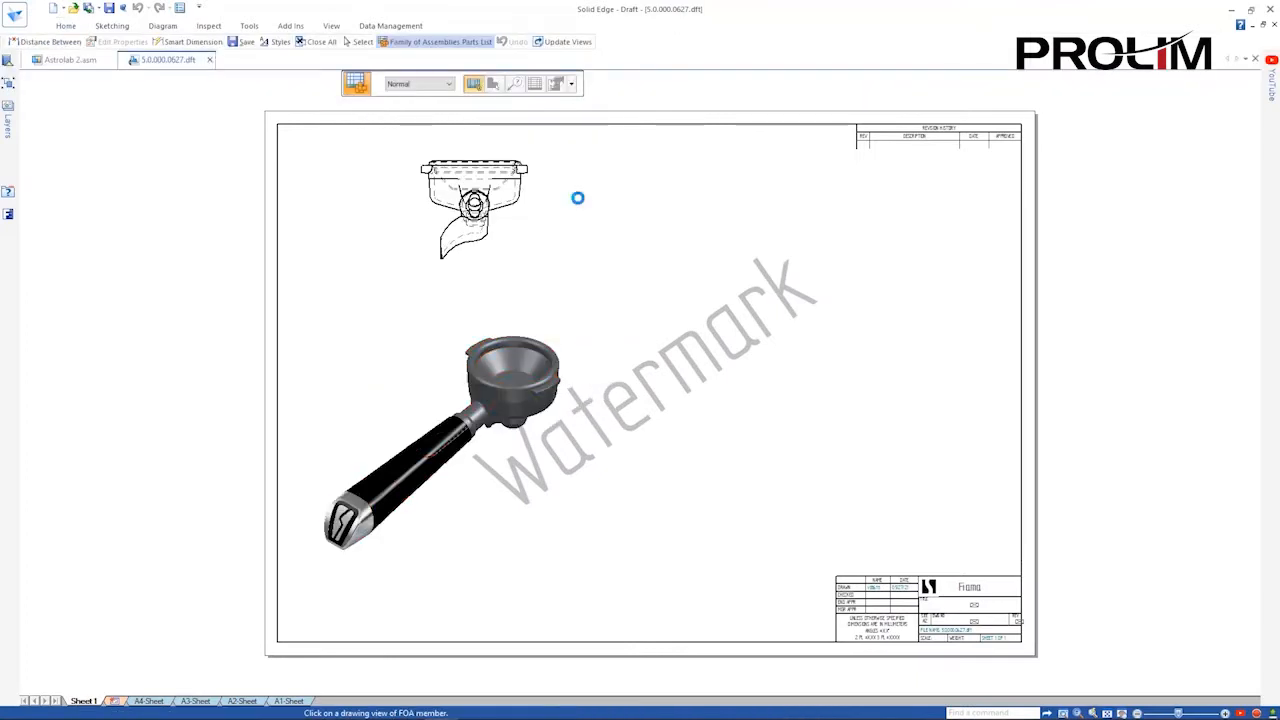
# Set the parts list's Member Selection to include the Double and Single members.
pyautogui.click(438, 40)
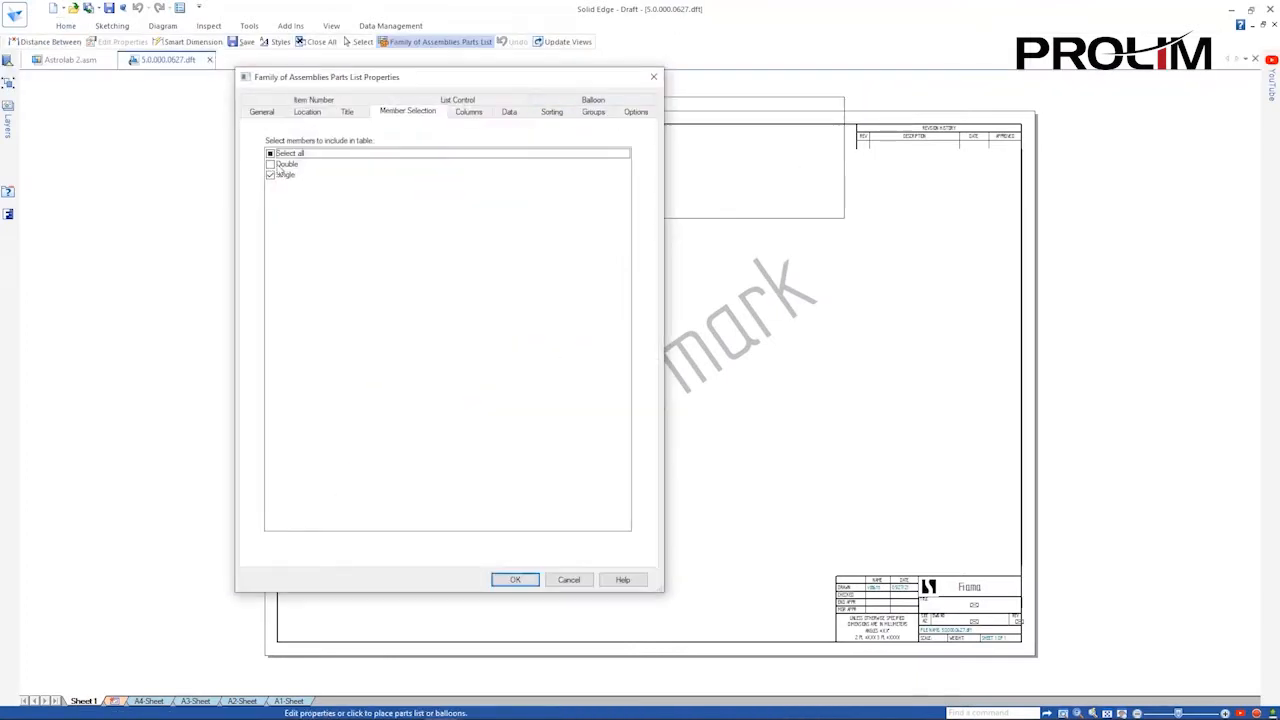
pyautogui.click(516, 580)
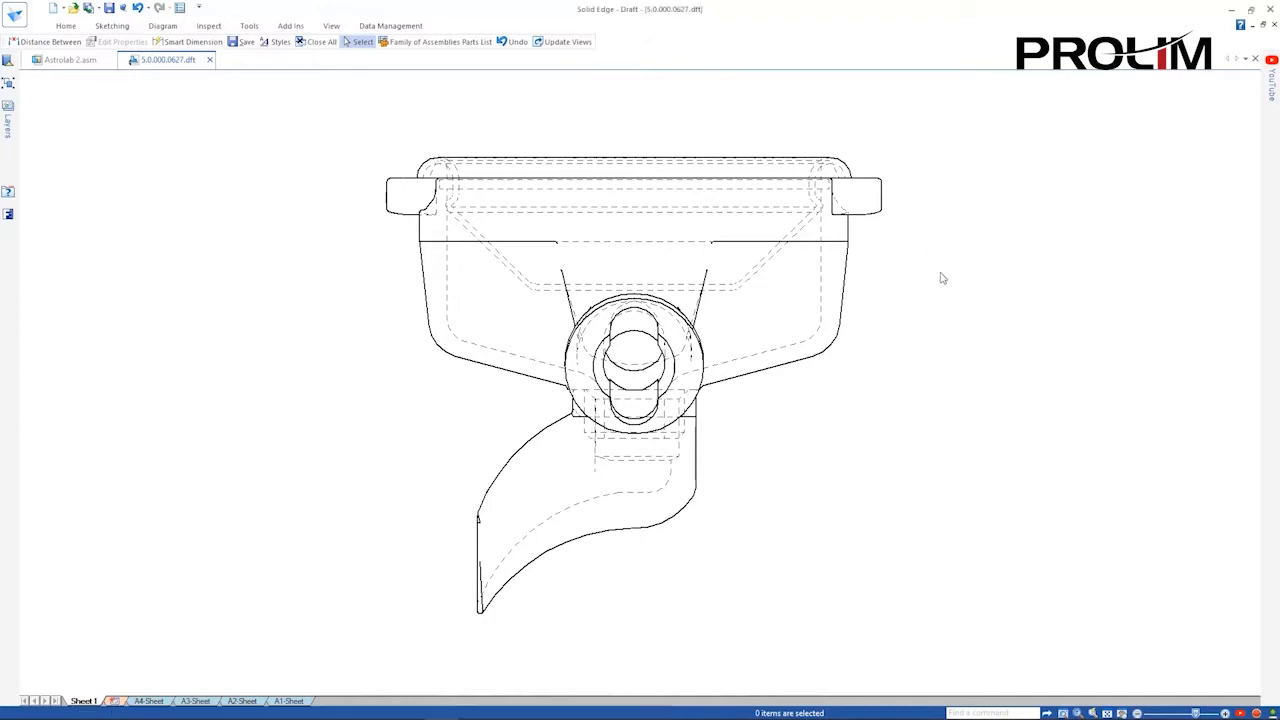
# Add a Distance Between dimension on the portafilter view and switch drawing sheets.
pyautogui.click(50, 42)
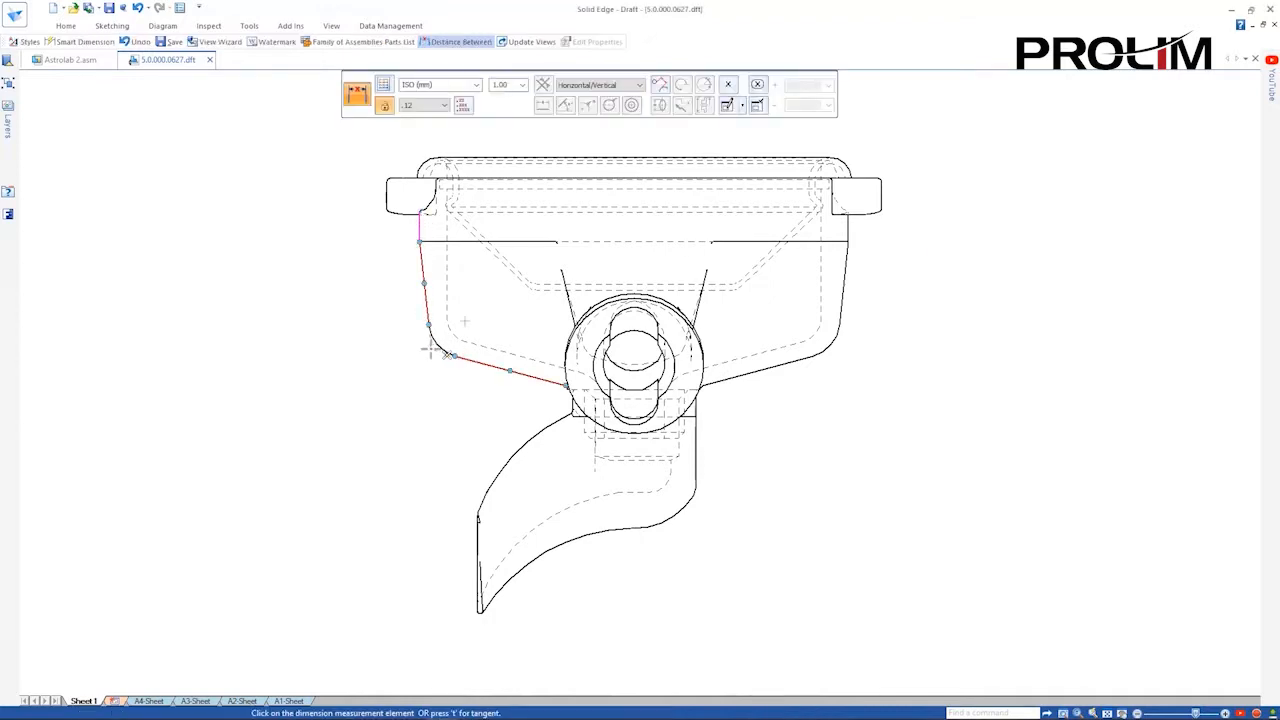
pyautogui.click(430, 344)
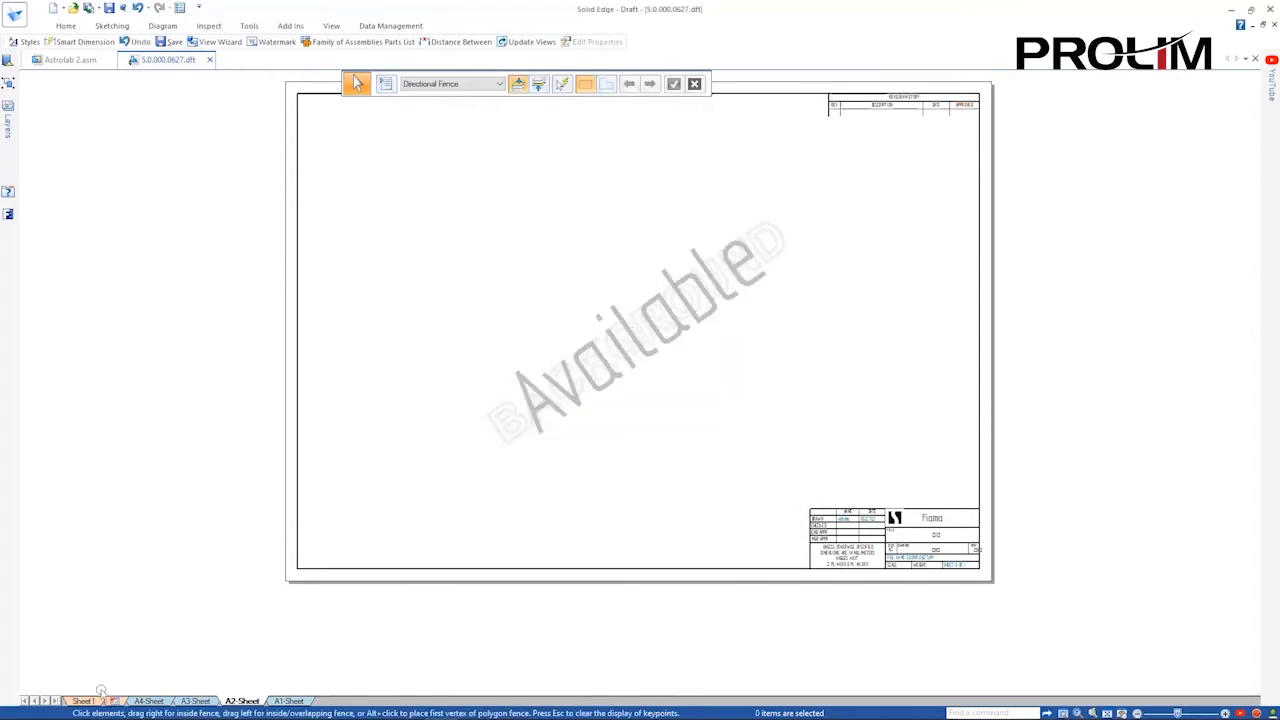
pyautogui.click(68, 60)
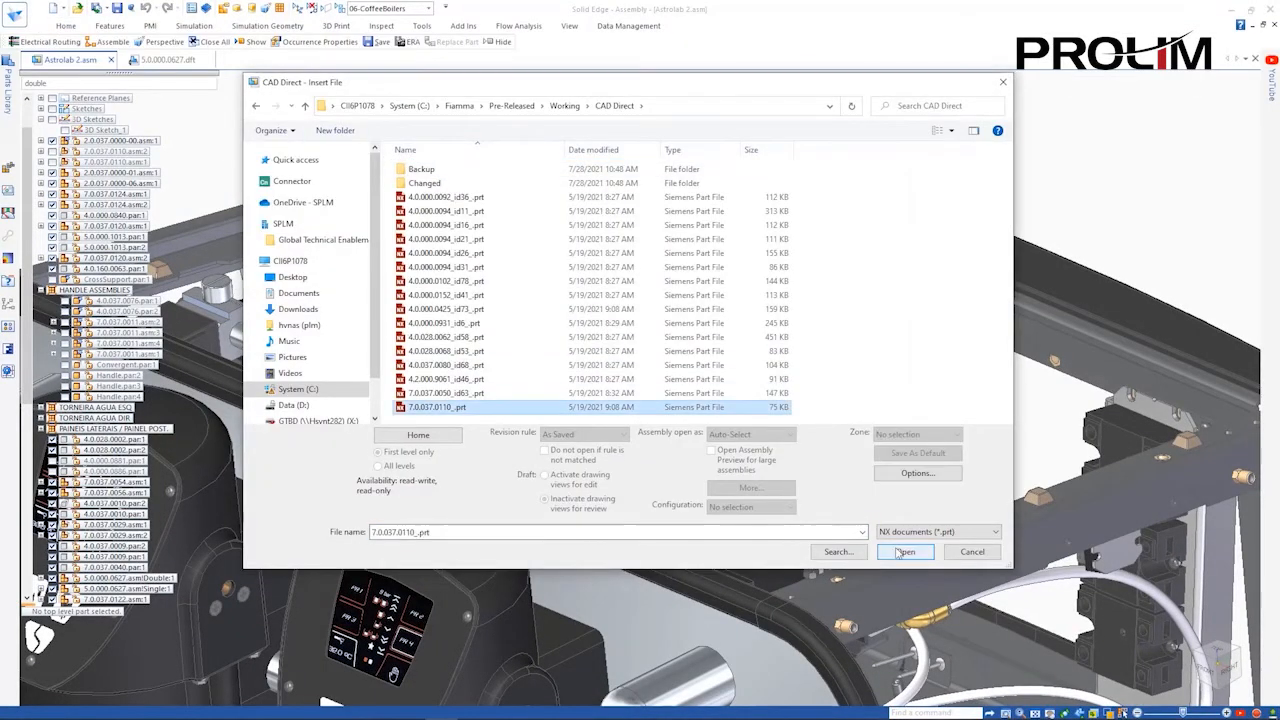
pyautogui.click(904, 552)
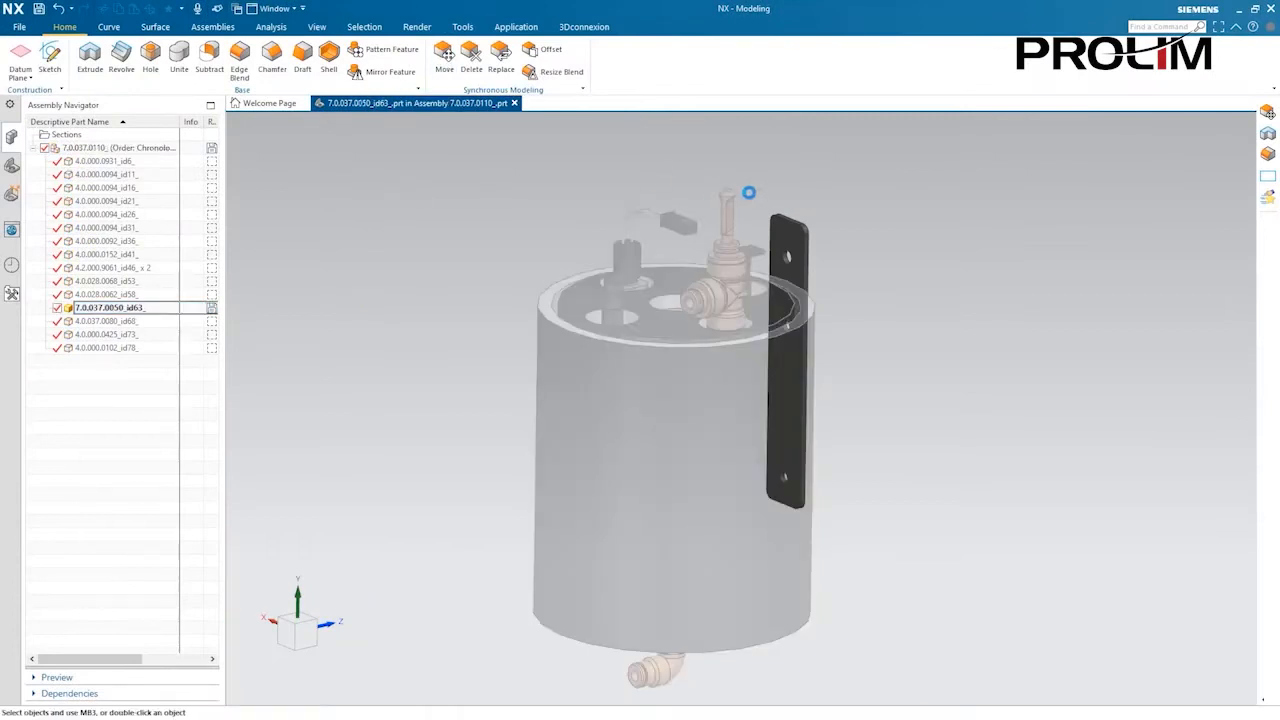
# Select and accept the boiler bracket face for Move Face.
pyautogui.click(444, 56)
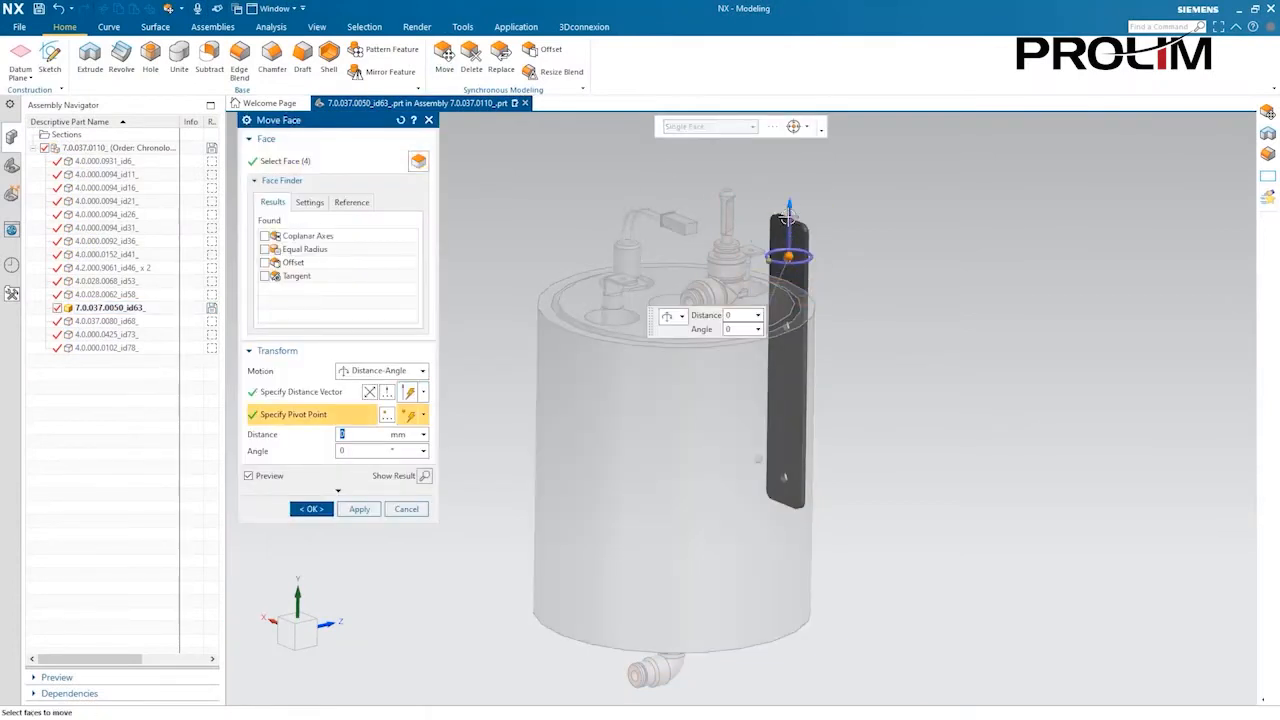
pyautogui.rightClick(110, 148)
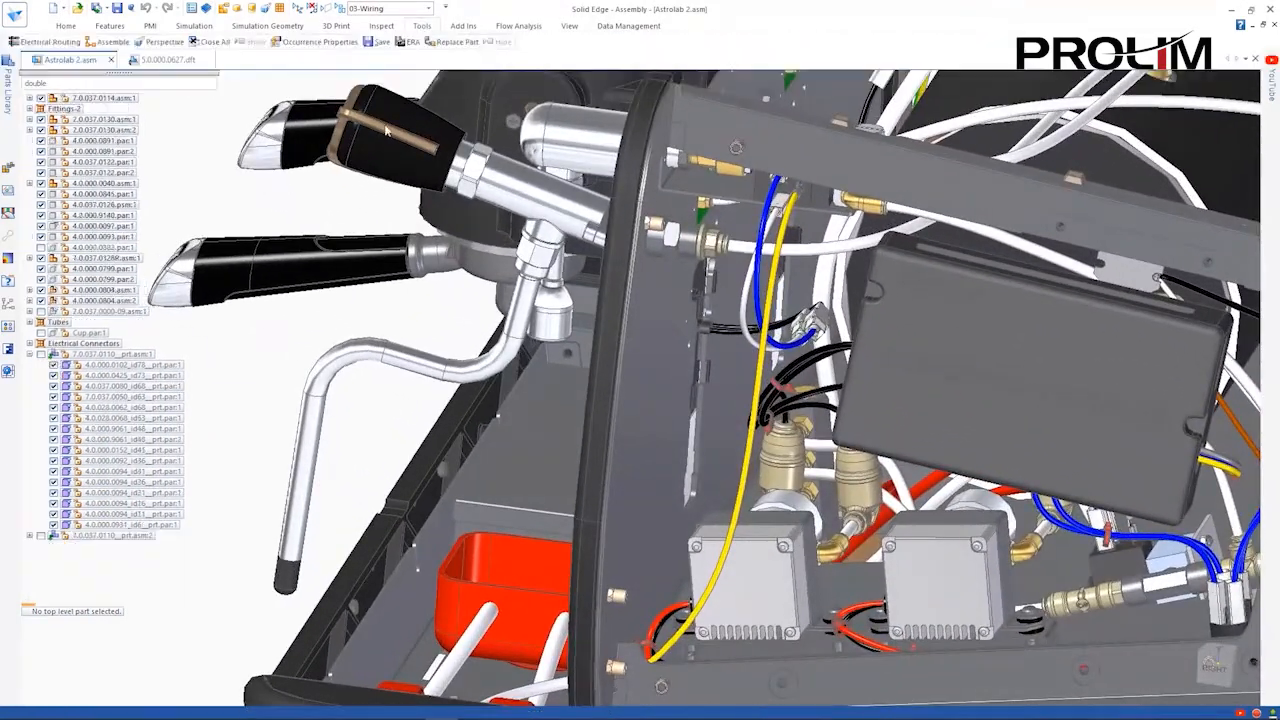
# Set the ground wire's material to Stranded Copper Yellow/Green with a green single stripe.
pyautogui.rightClick(104, 460)
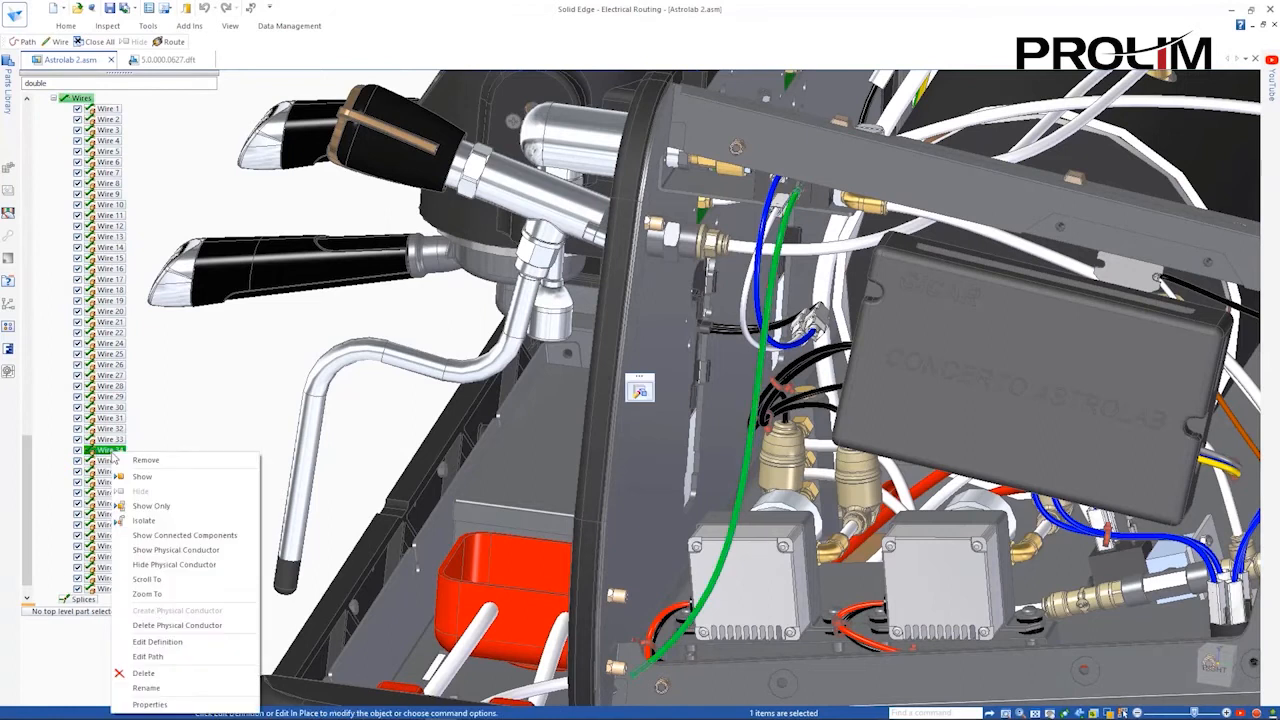
pyautogui.click(150, 704)
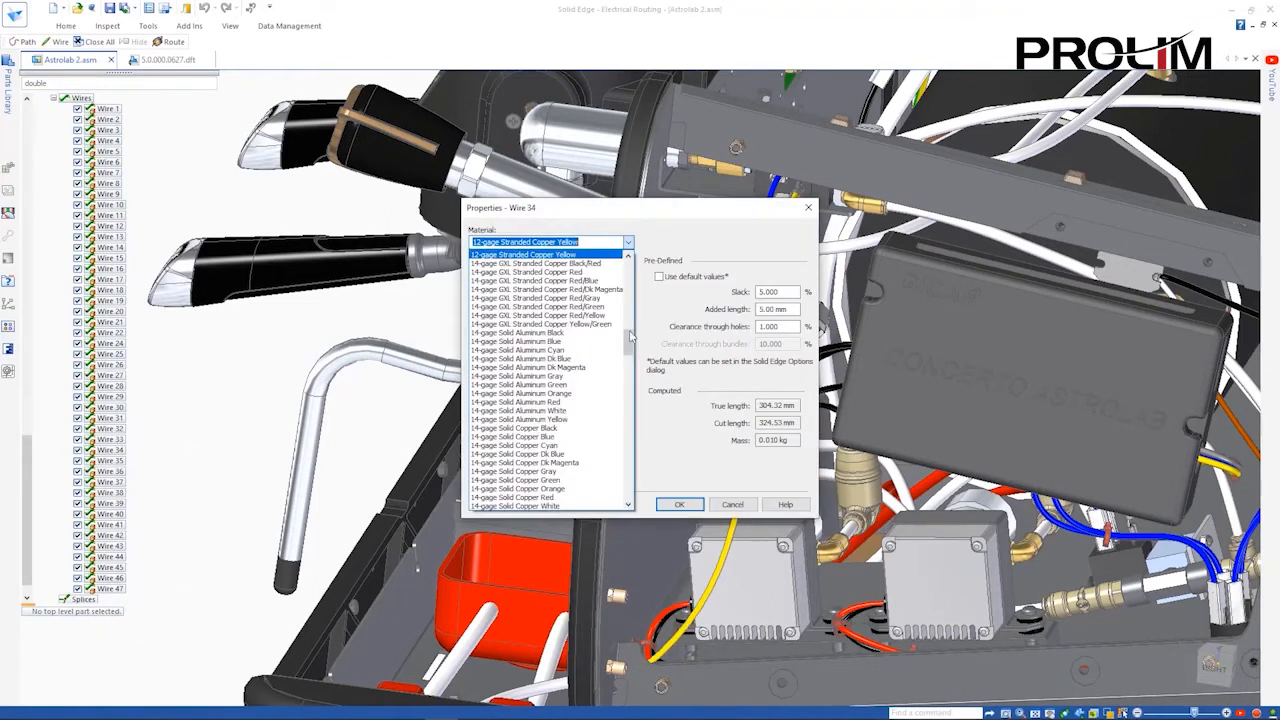
pyautogui.click(542, 324)
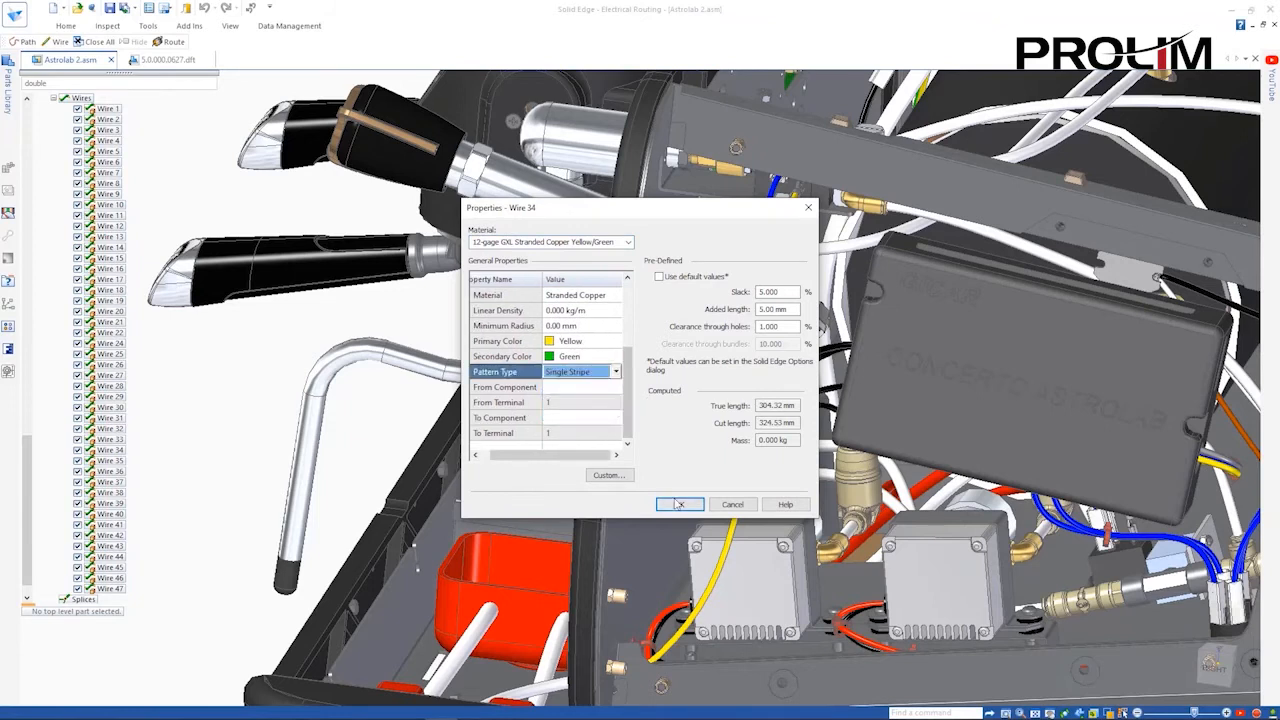
pyautogui.click(680, 504)
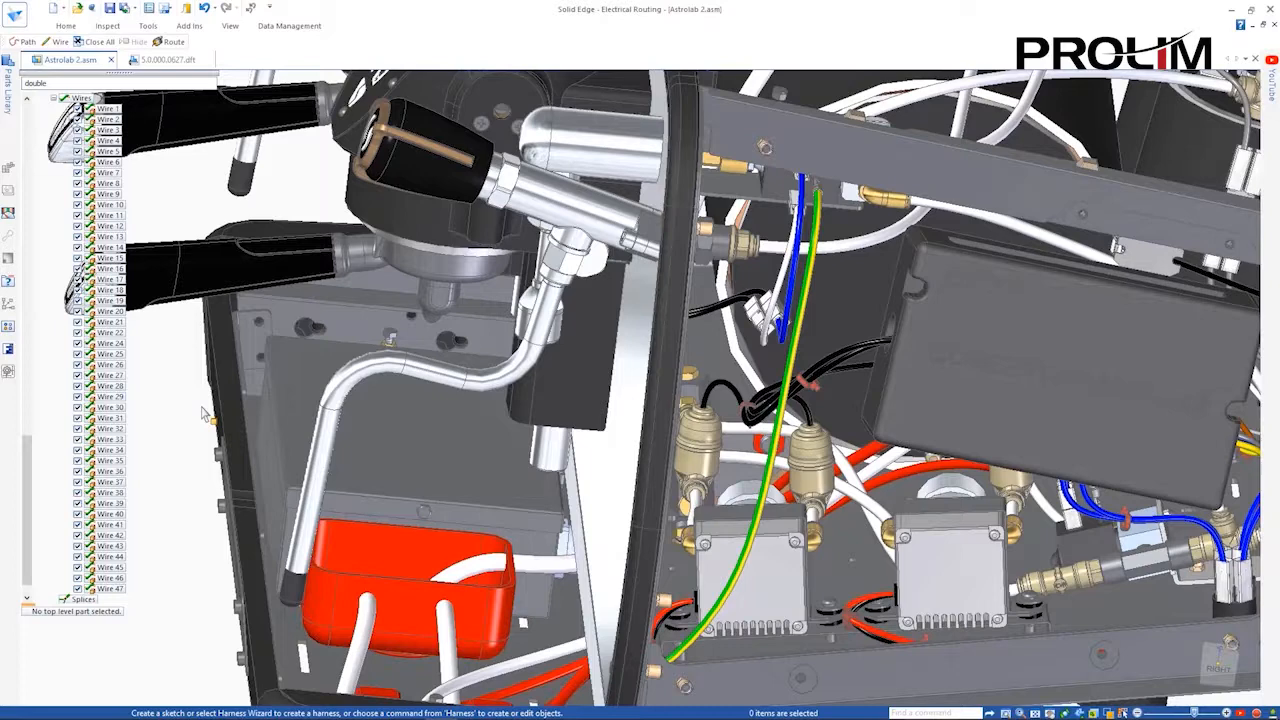